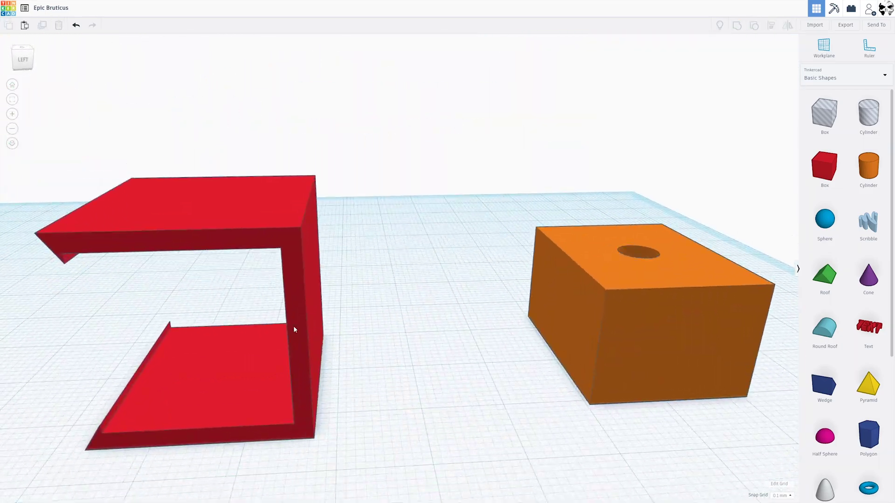
Move the orange holed block against the red frame and start slicing the bracket in Cura
click(637, 309)
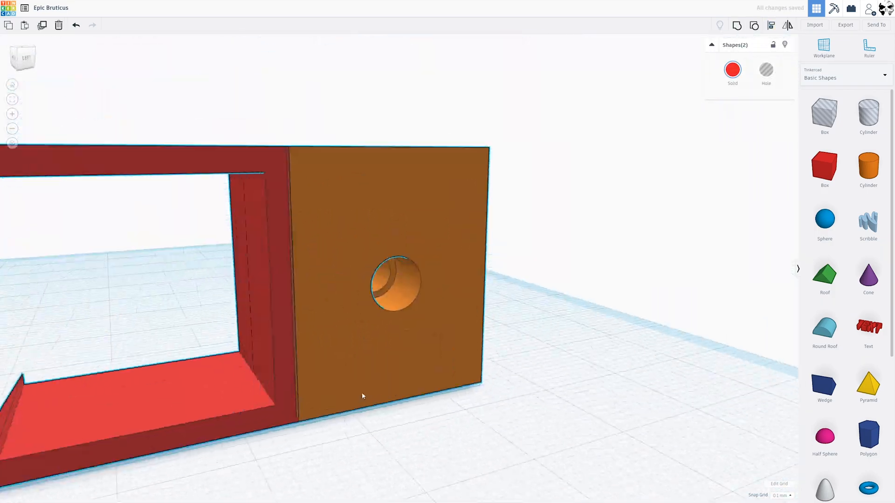
drag(361, 397, 584, 325)
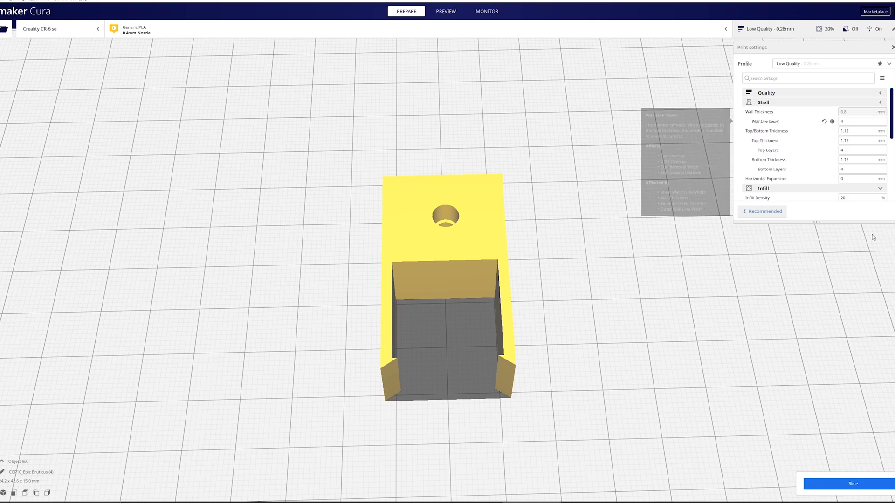
click(852, 483)
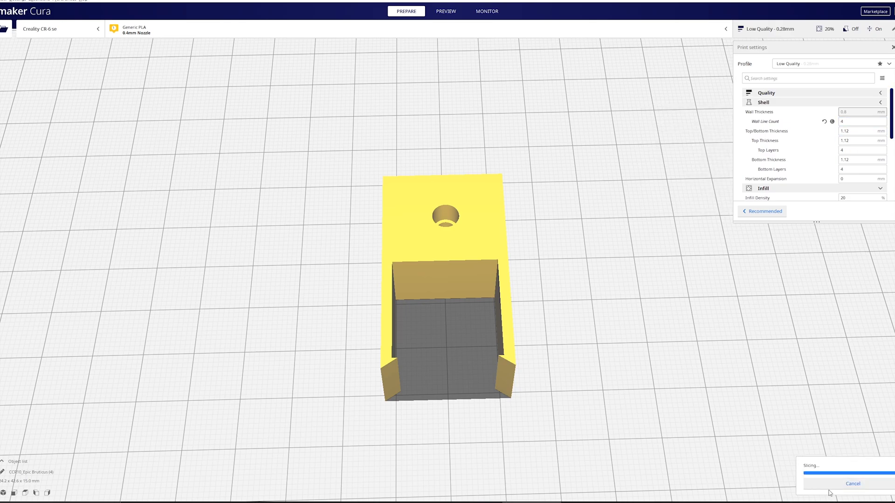
Preview the sliced bracket layers and orbit to see its open end
click(446, 10)
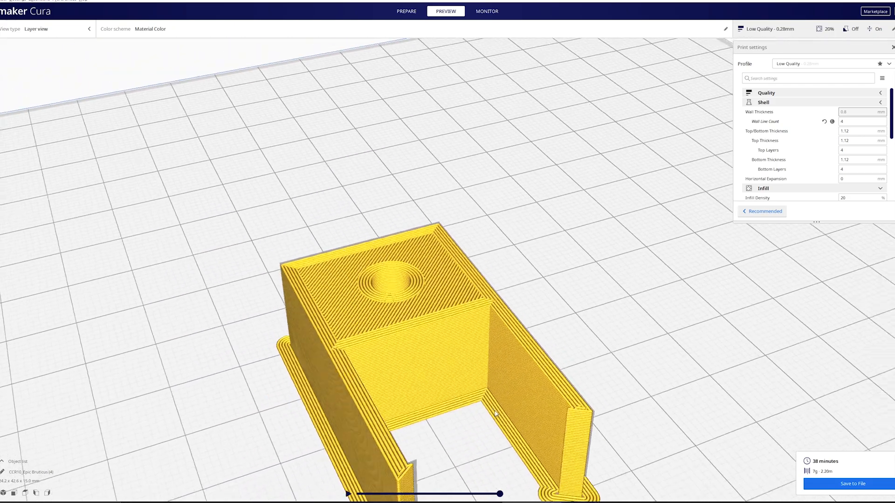
drag(495, 413, 541, 444)
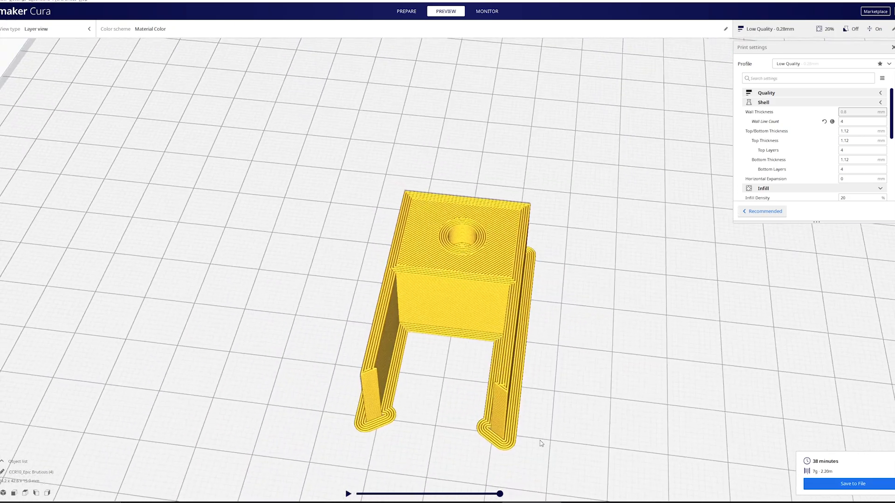